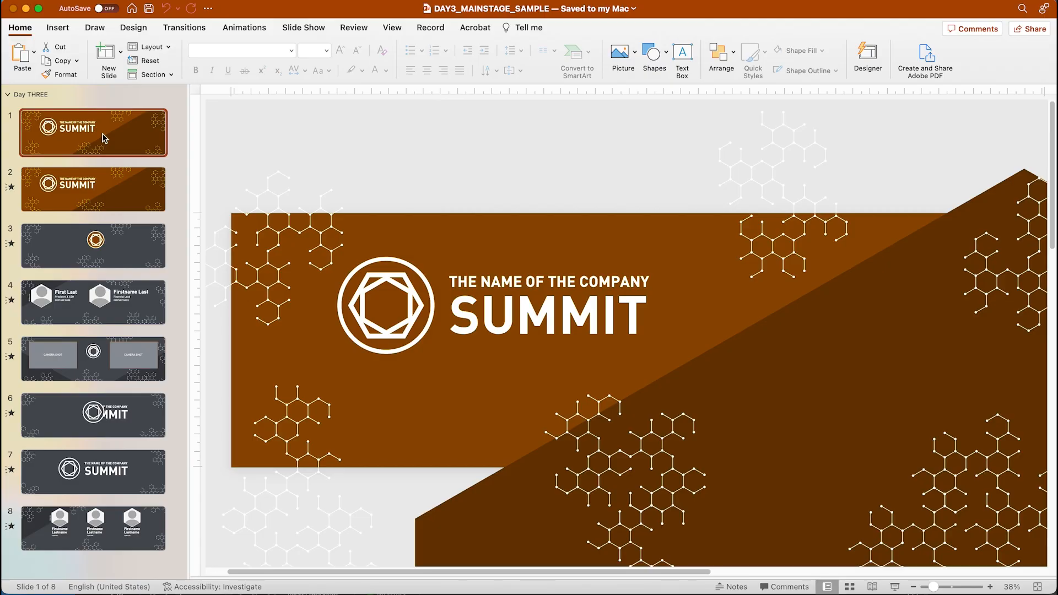
pyautogui.moveTo(98, 192)
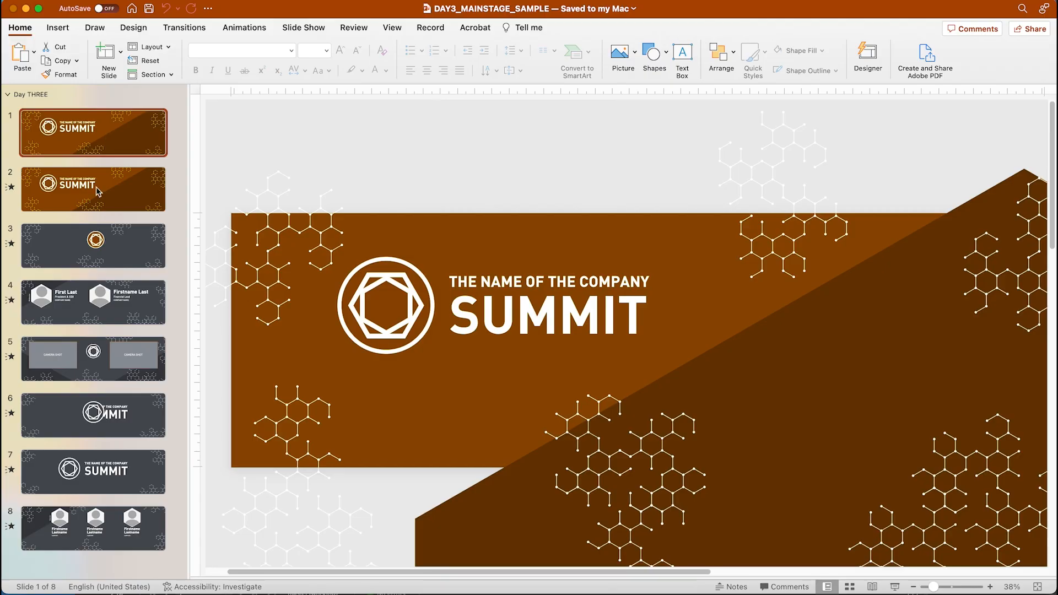
# - Go to slide 2 of the SUMMIT deck and show its Animations settings
pyautogui.click(93, 187)
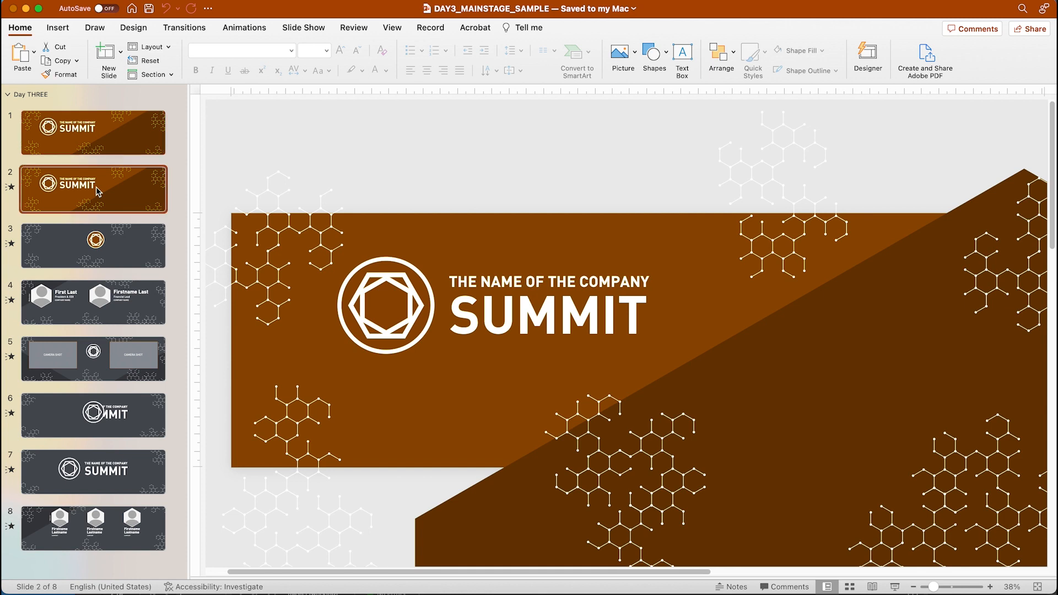
pyautogui.click(244, 27)
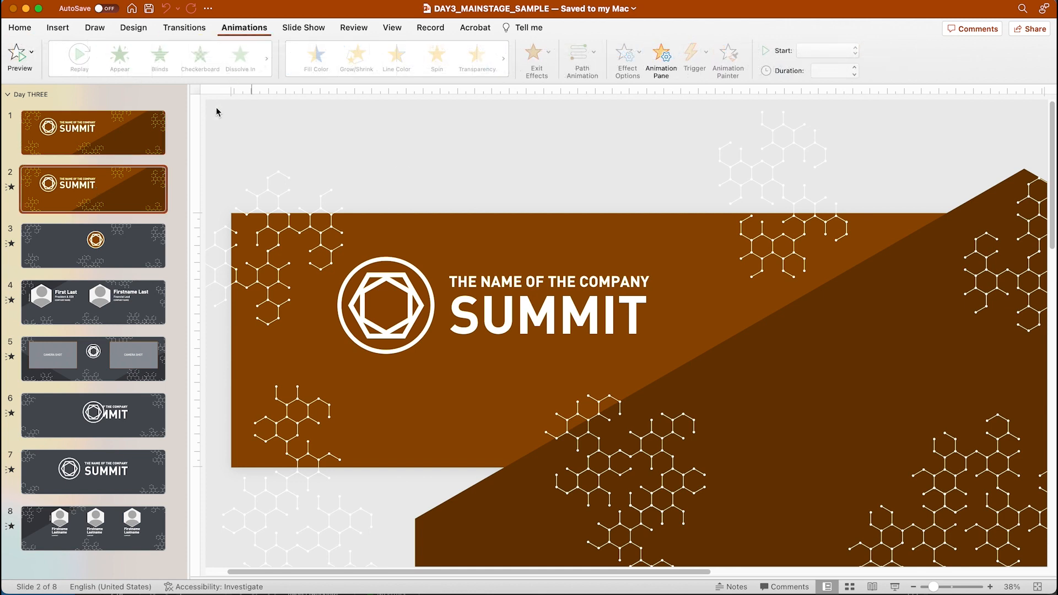
# - Preview slide 2's animations, then move to slide 3 to preview its logo animation
pyautogui.click(20, 57)
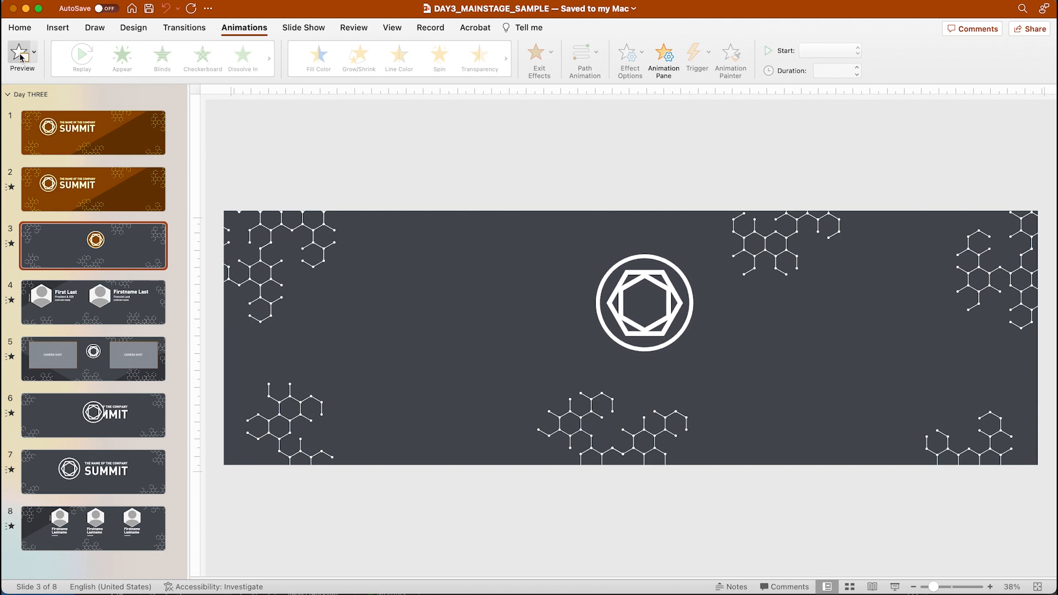
pyautogui.click(92, 302)
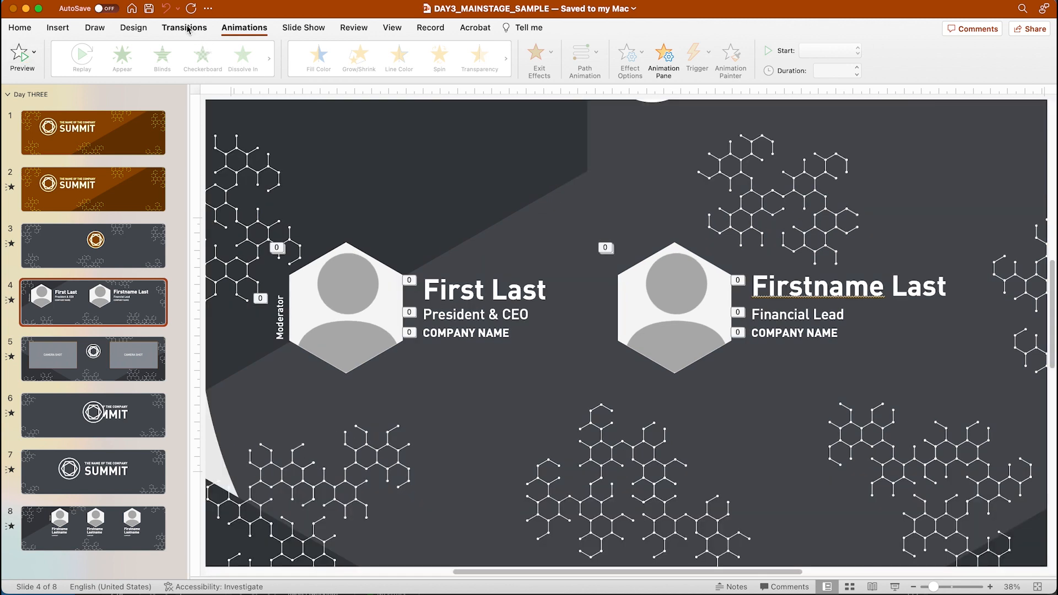
# - Preview the Morph transition into the two-speaker slide, then go to slide 5 with two camera shots
pyautogui.click(184, 28)
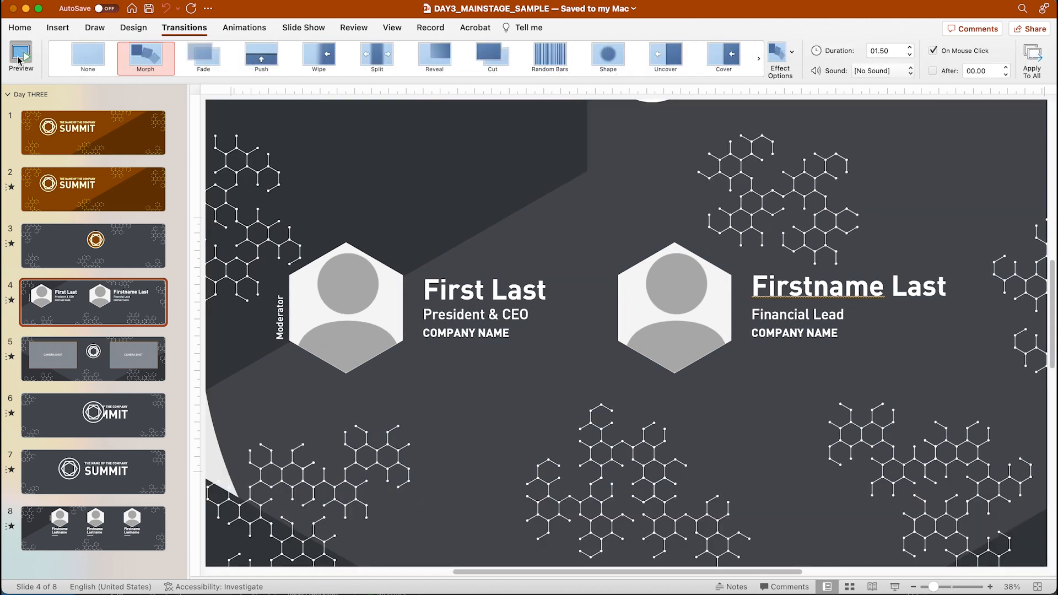
pyautogui.click(19, 54)
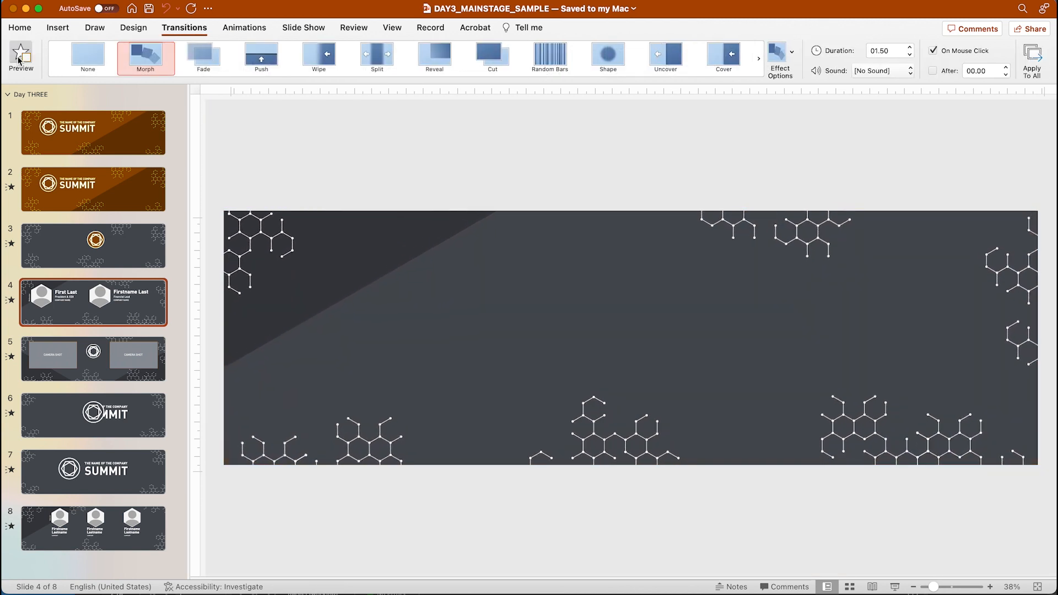
pyautogui.click(93, 358)
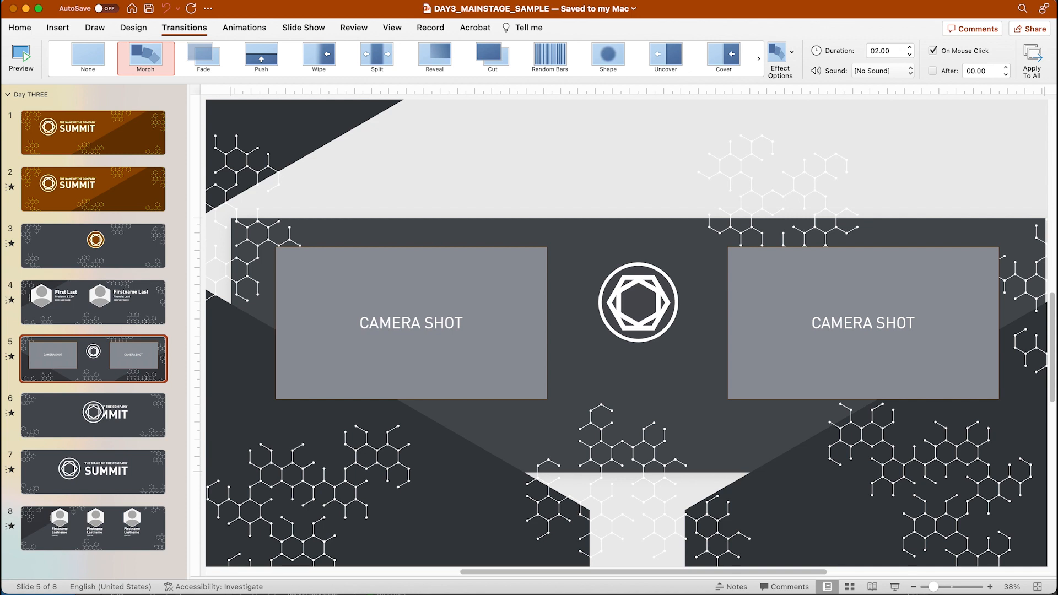
pyautogui.moveTo(44, 538)
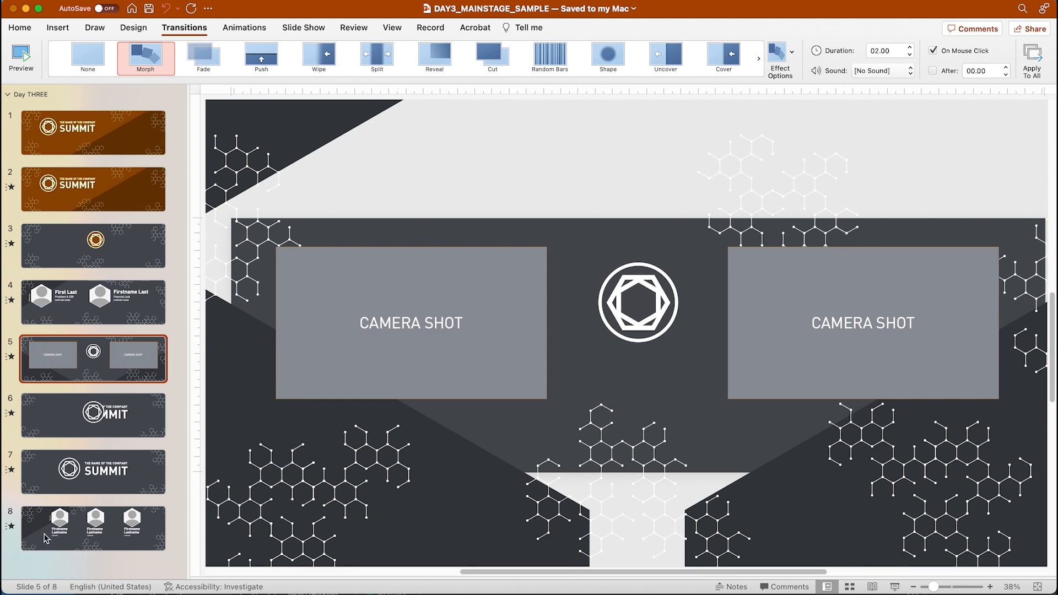
# - Preview the SUMMIT logo animation on slide 7
pyautogui.click(243, 28)
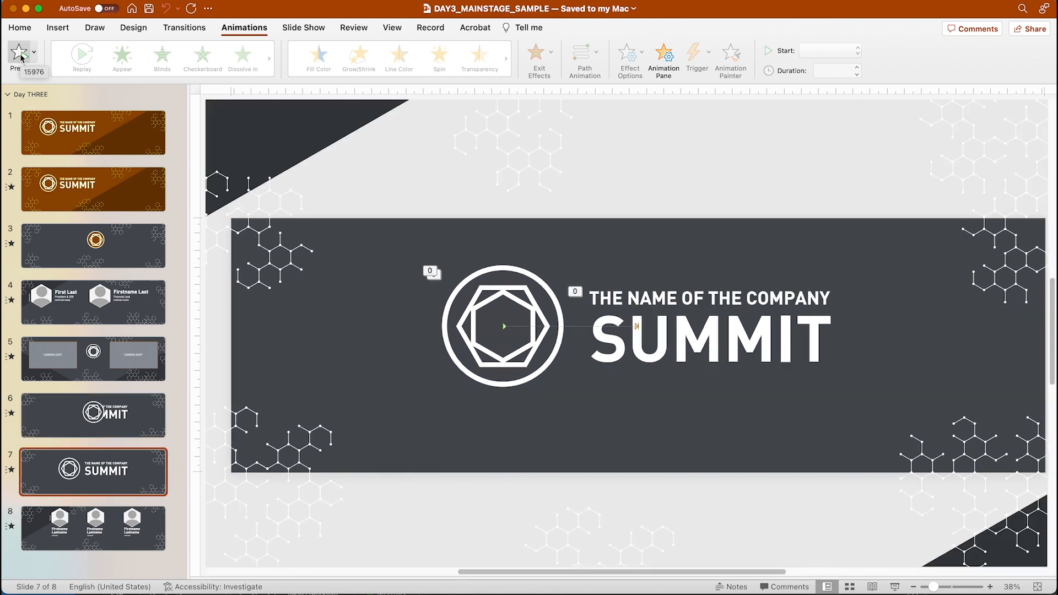
pyautogui.click(22, 57)
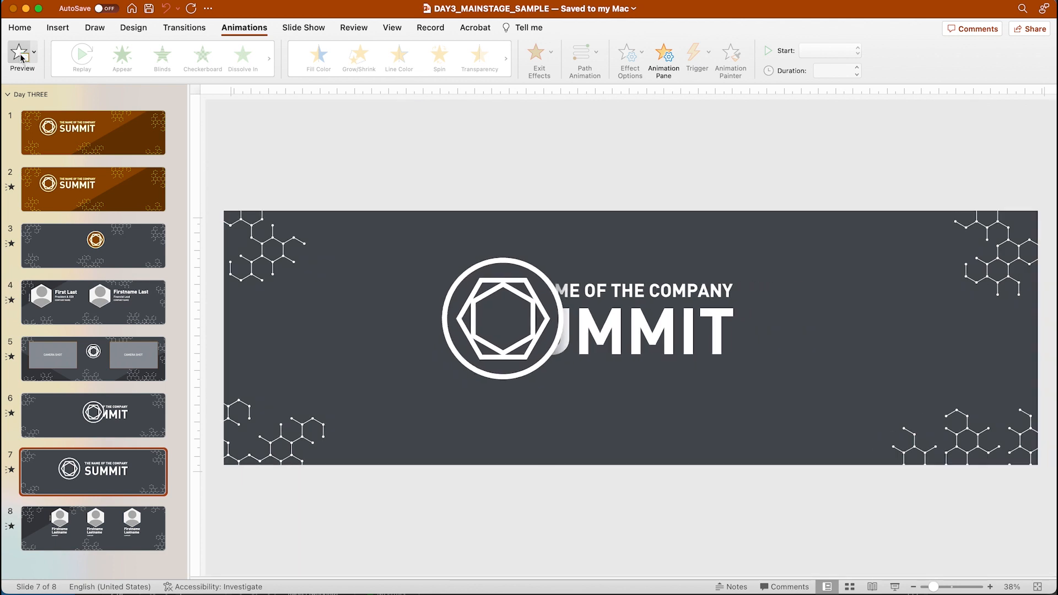
# - Go to slide 8 and preview its three-speaker animation twice
pyautogui.click(92, 528)
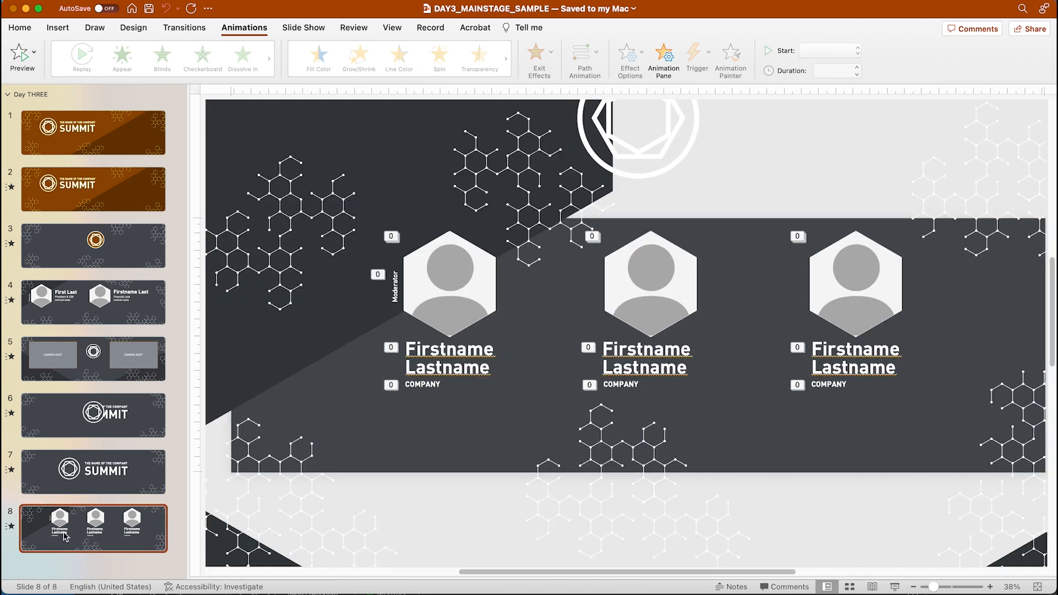
pyautogui.click(22, 55)
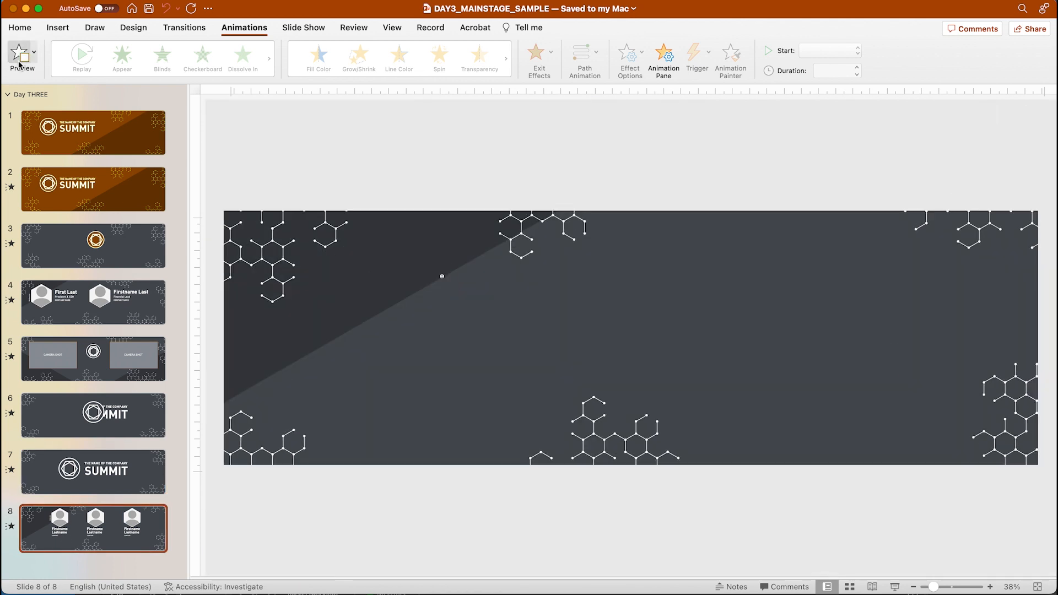
pyautogui.click(22, 57)
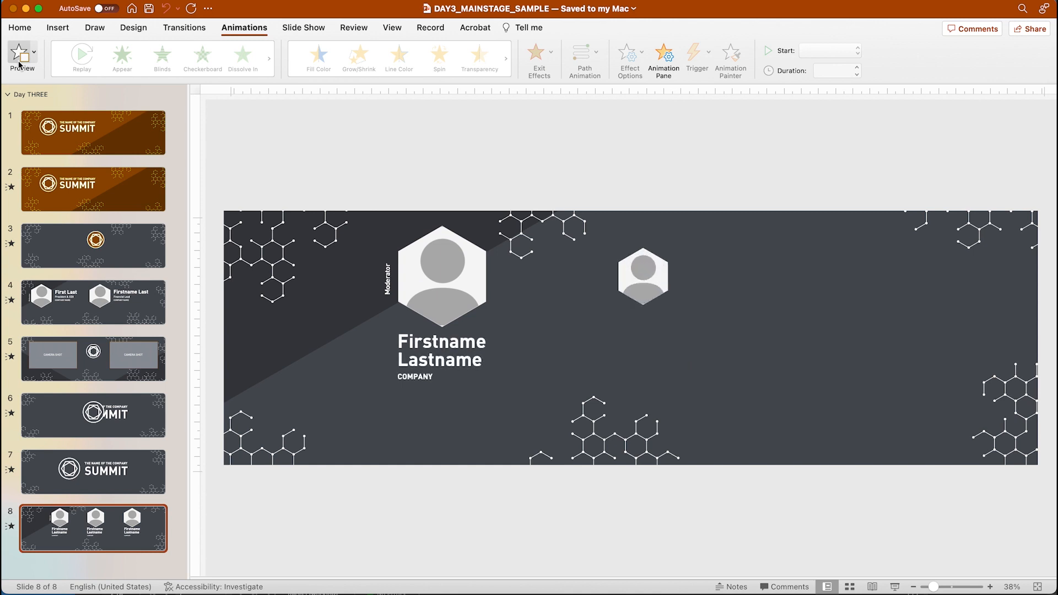